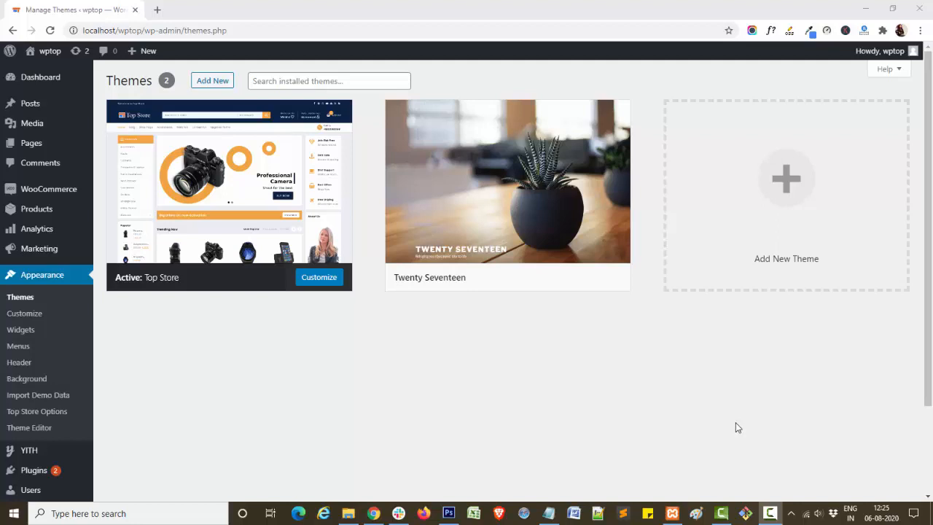
mouse_move(364, 296)
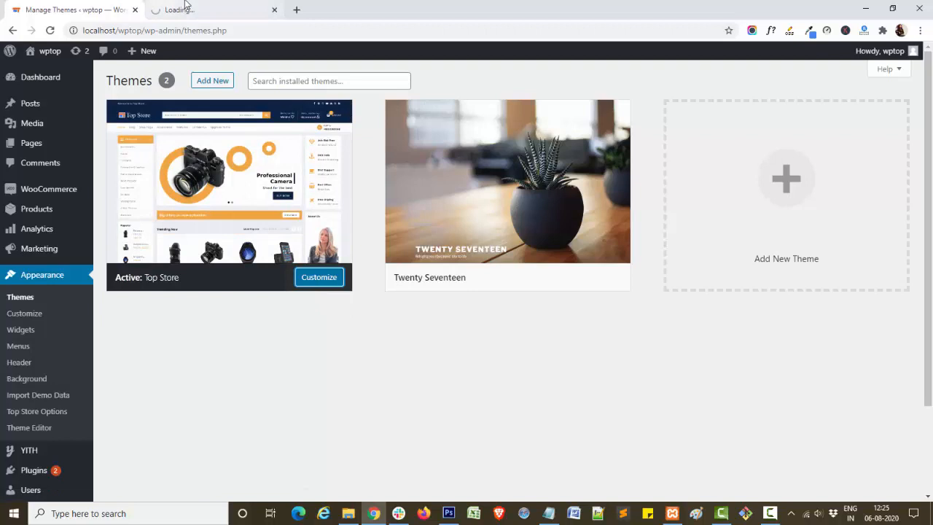
Launch the Customizer for the active Top Store theme from Appearance > Themes
left_click(318, 277)
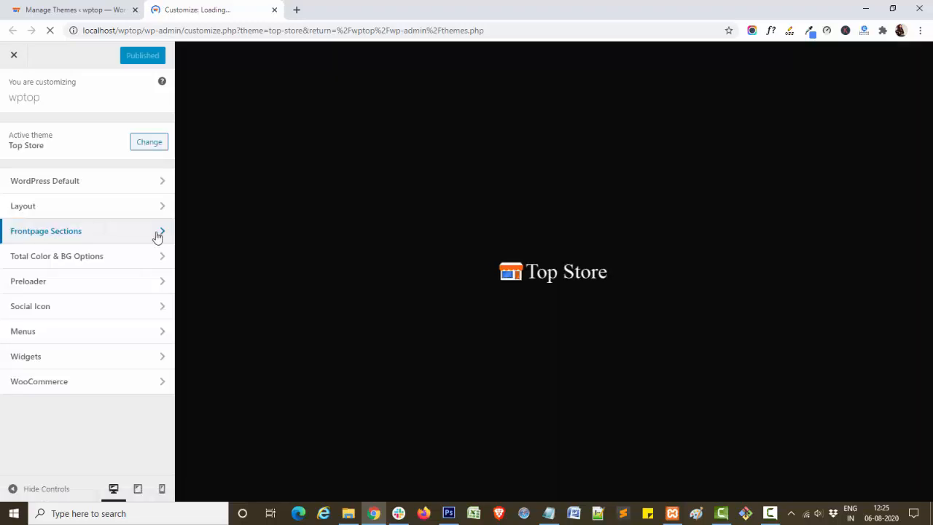
In Frontpage Sections > Product List Carousel, tick Disable Section to turn the carousel off
left_click(47, 230)
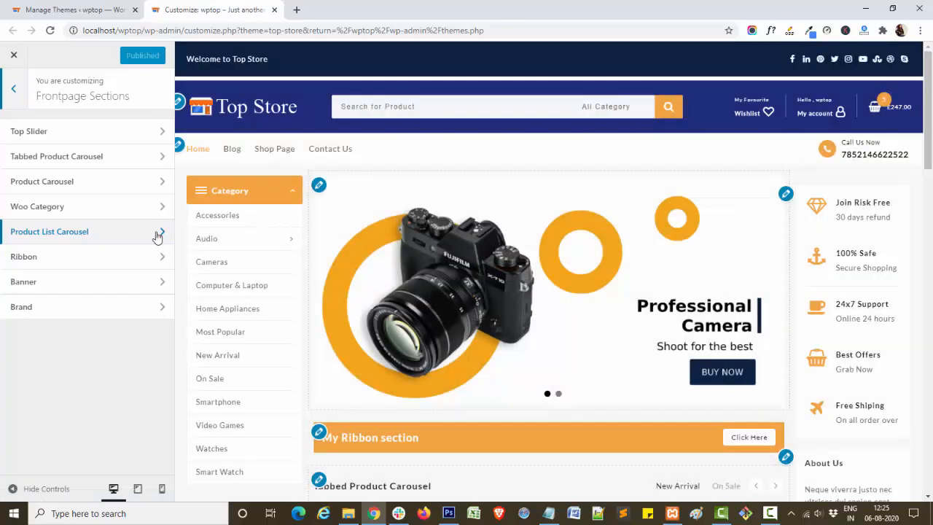
left_click(50, 230)
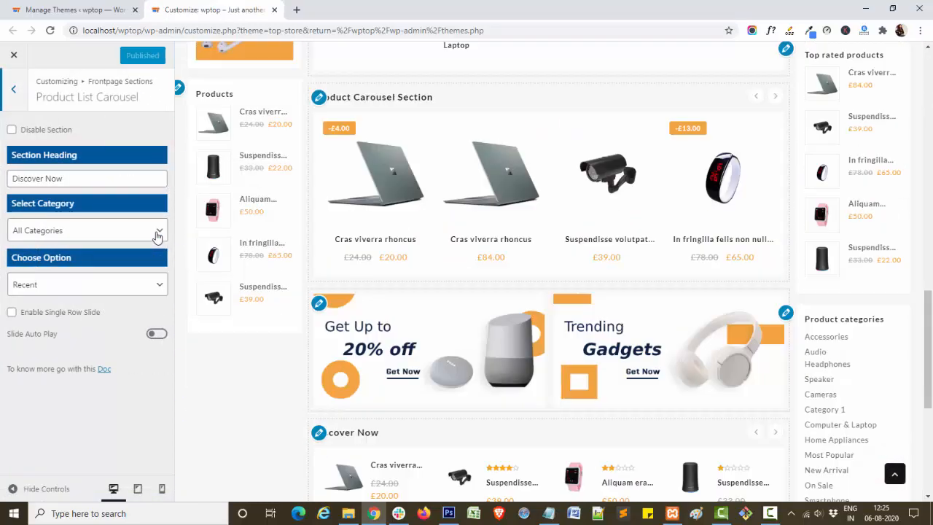
scroll("down", 3)
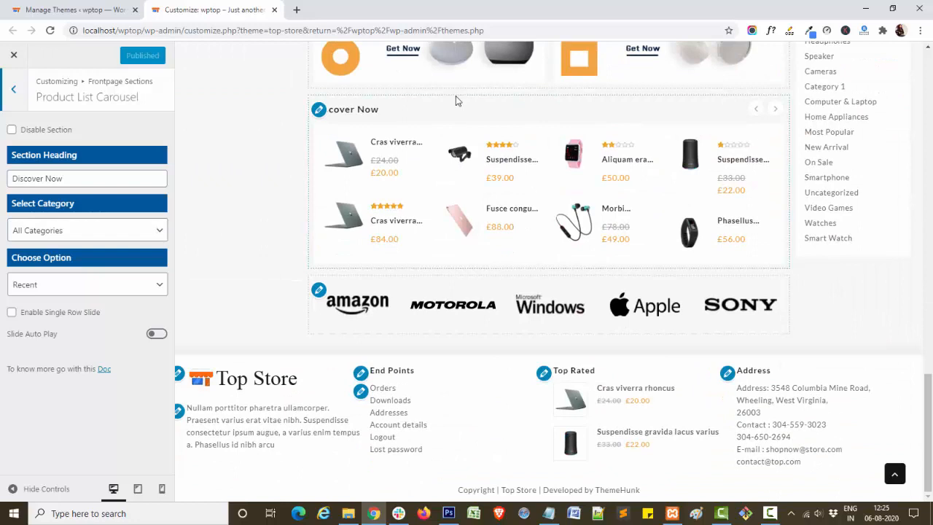
mouse_move(309, 262)
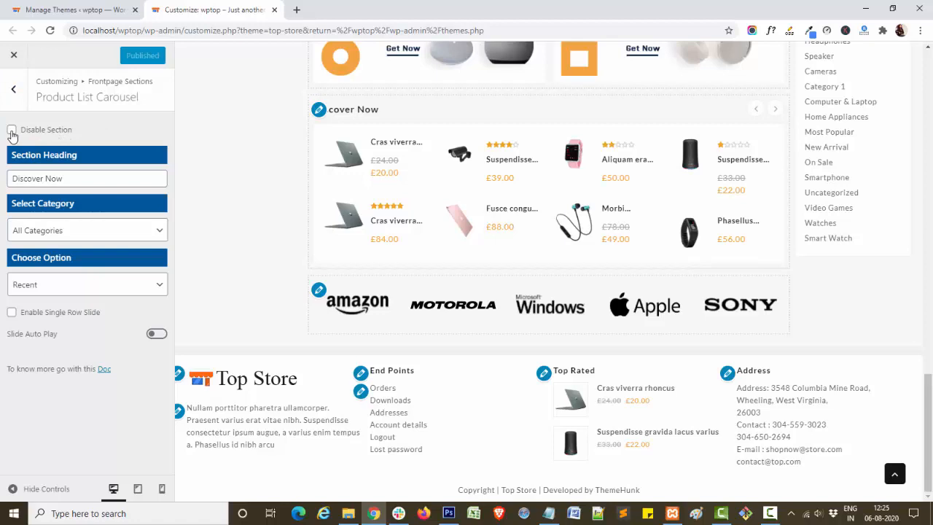
left_click(12, 130)
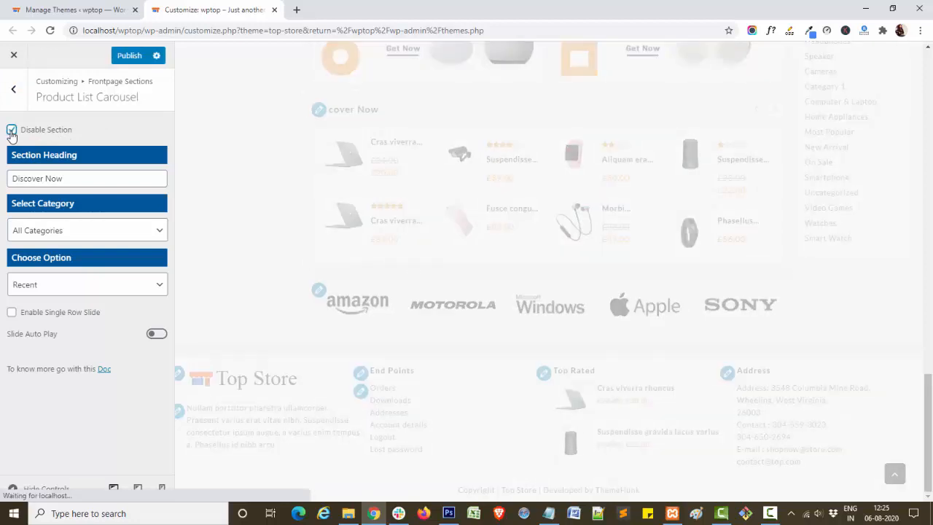
Untick Disable Section and set the Section Heading to 'Product List Carousel', then review Select Category
left_click(11, 130)
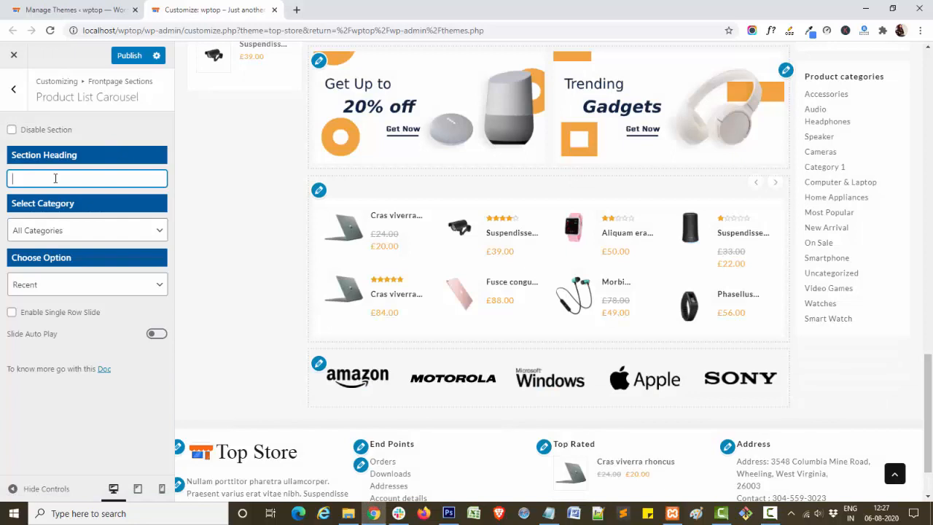
type("p")
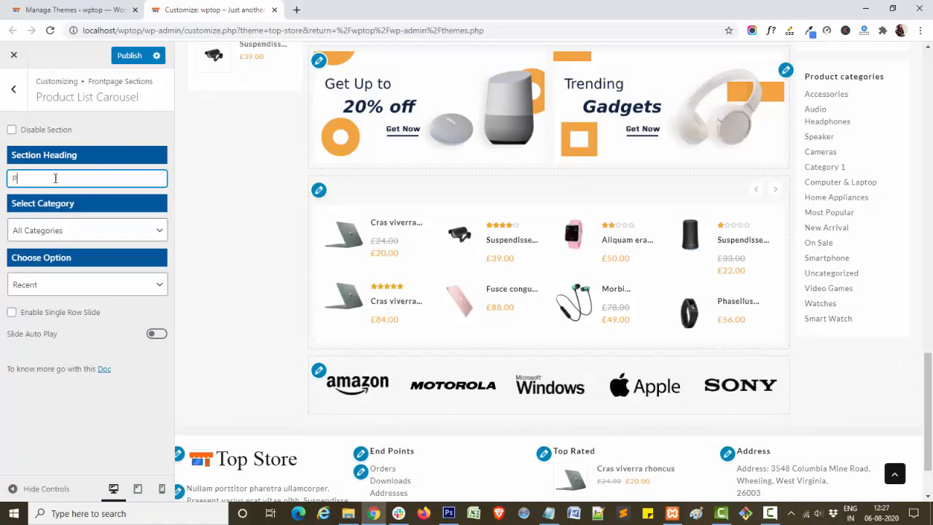
type("Product List Carous")
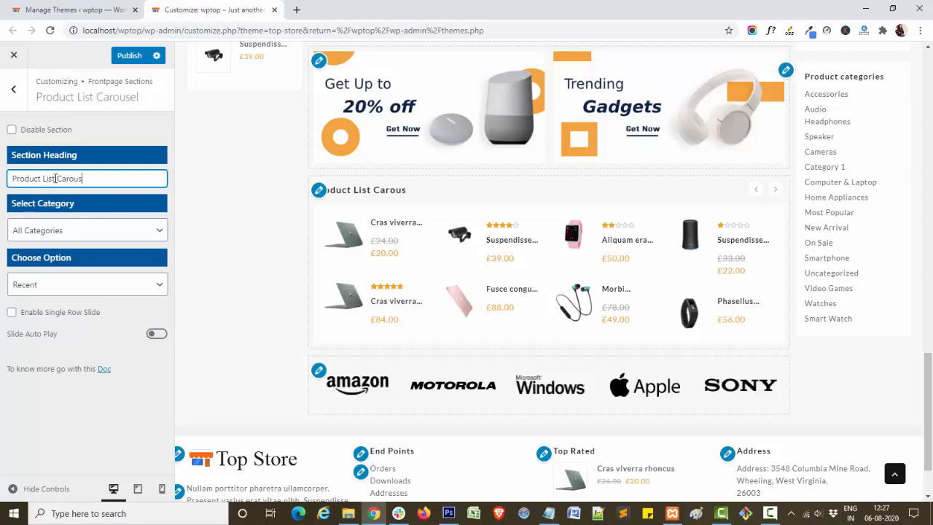
type("el")
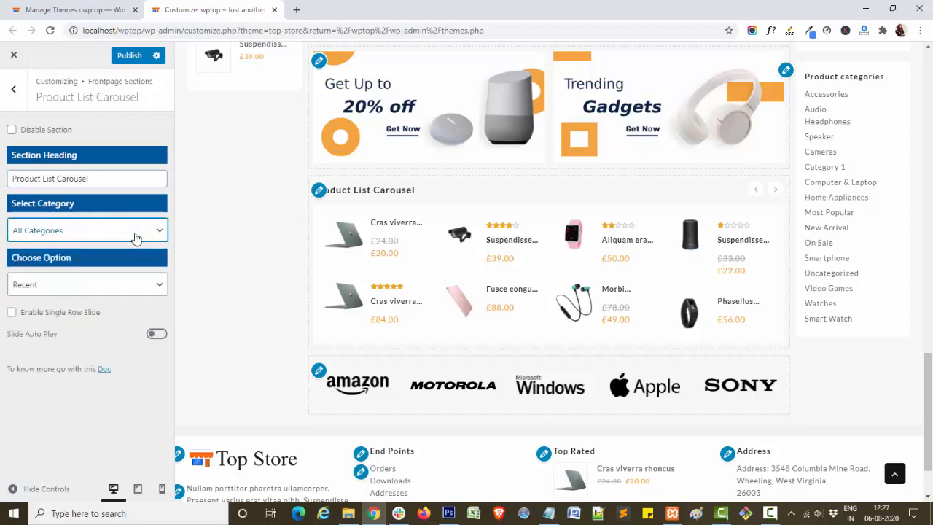
left_click(86, 230)
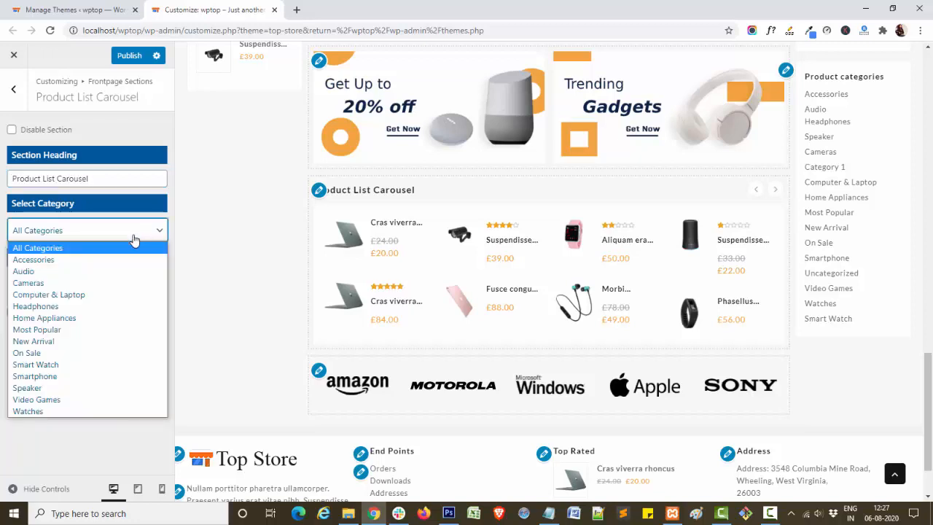
mouse_move(143, 388)
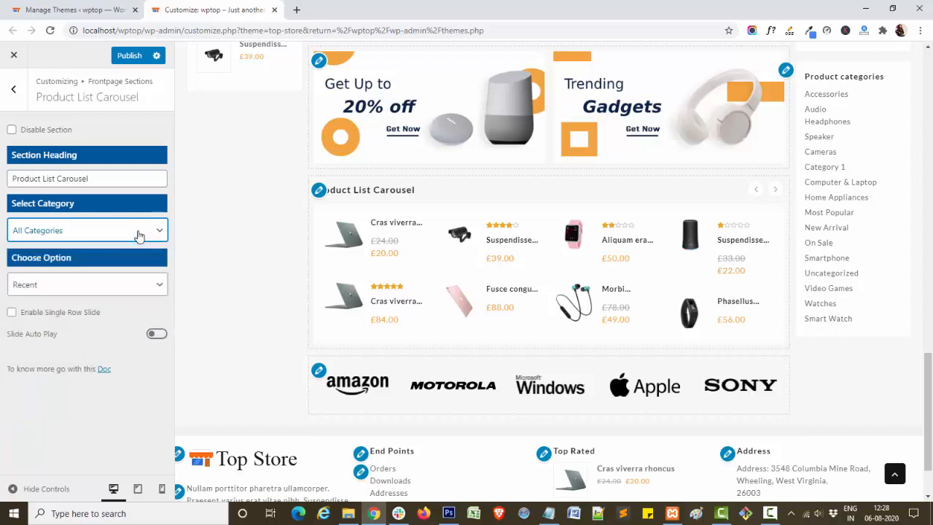
mouse_move(131, 242)
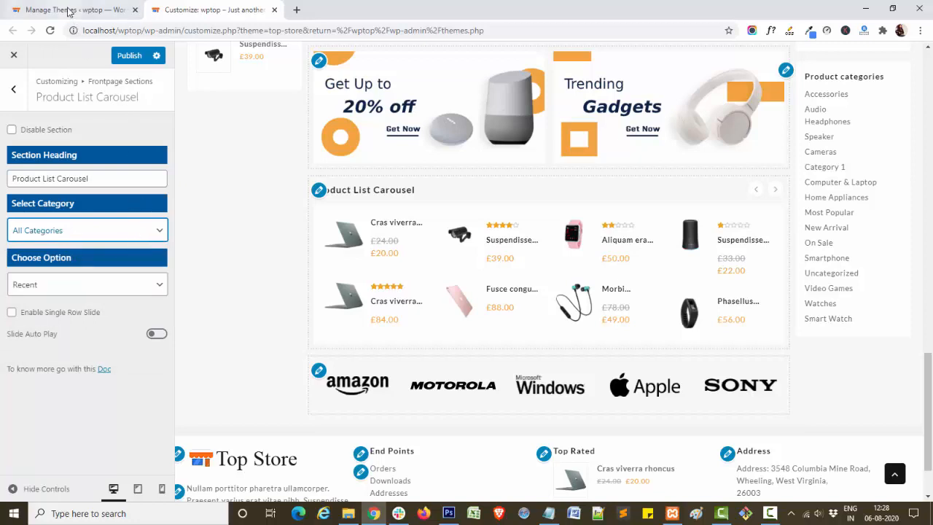
From admin Products > Add New, start a new product named 'Product 1'
left_click(65, 9)
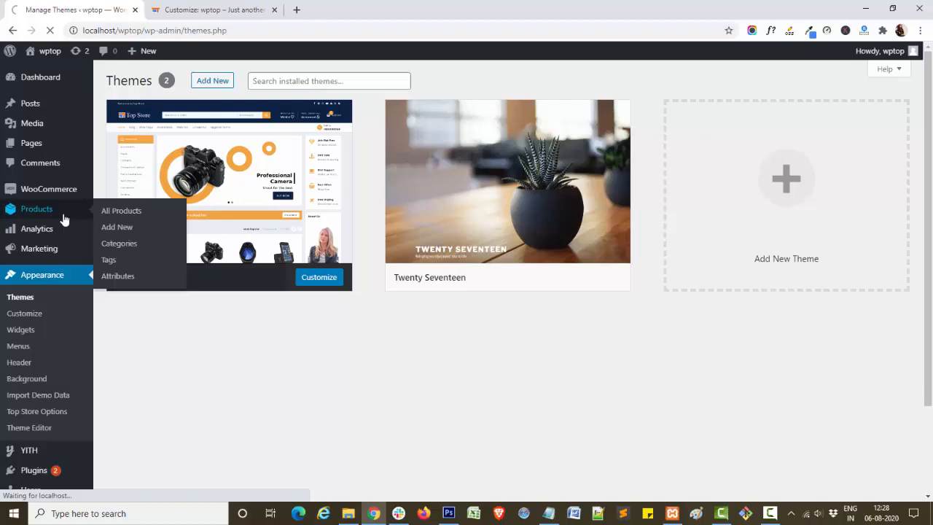
left_click(121, 210)
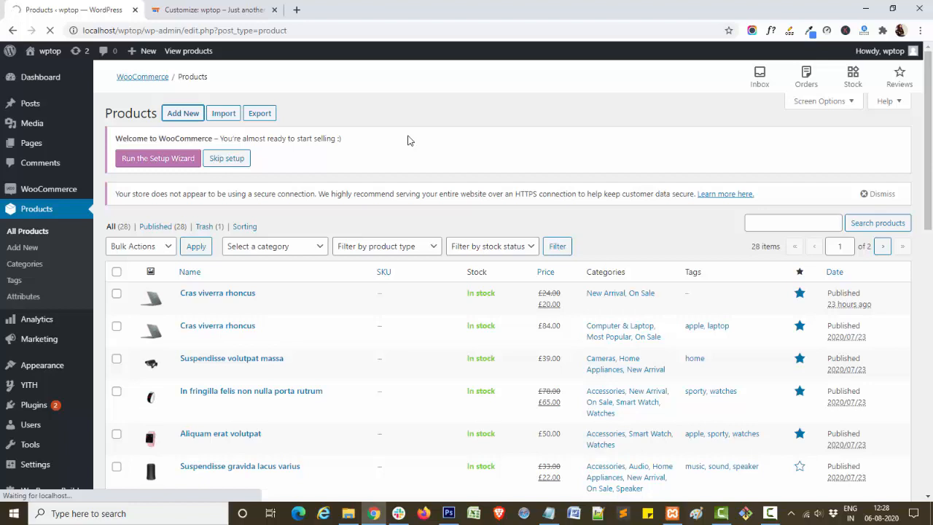
left_click(182, 114)
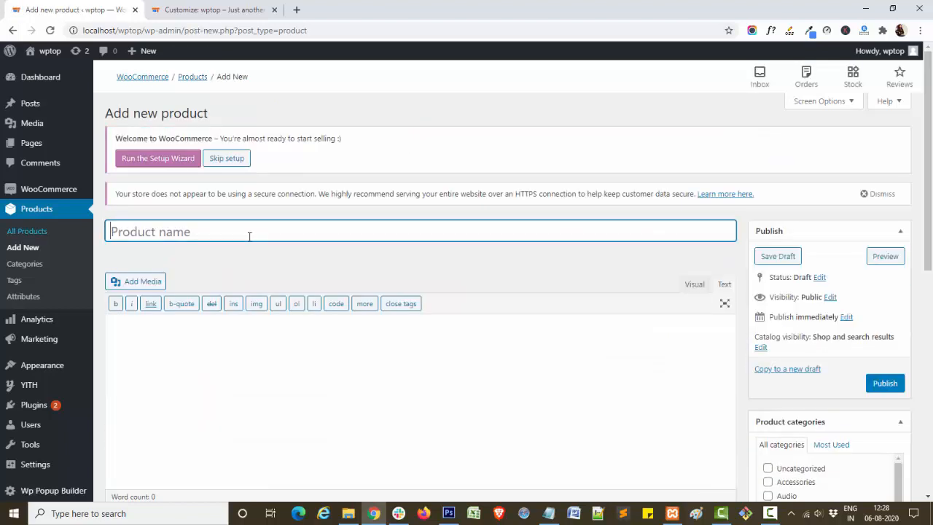
type("Produc")
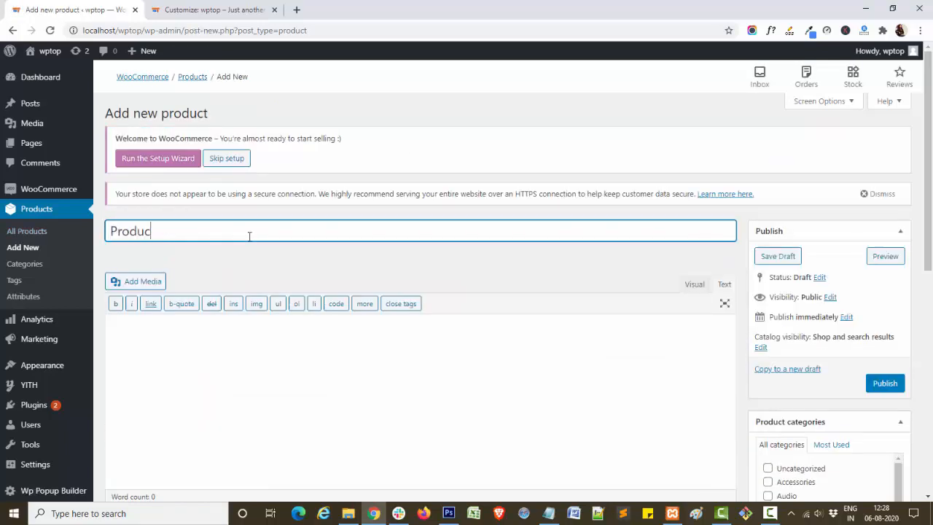
type("Product 1")
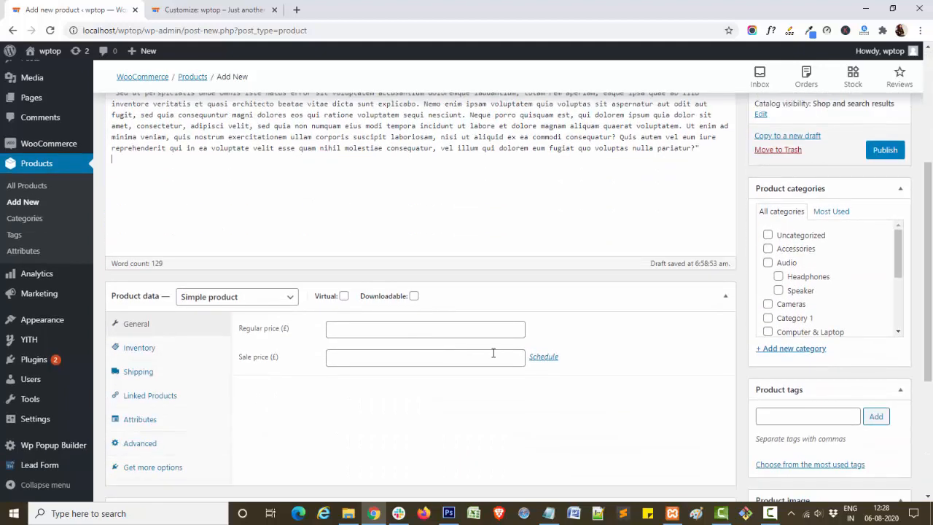
Give the product a regular price of 45, sale price of 40, and the Home Appliances category
left_click(425, 329)
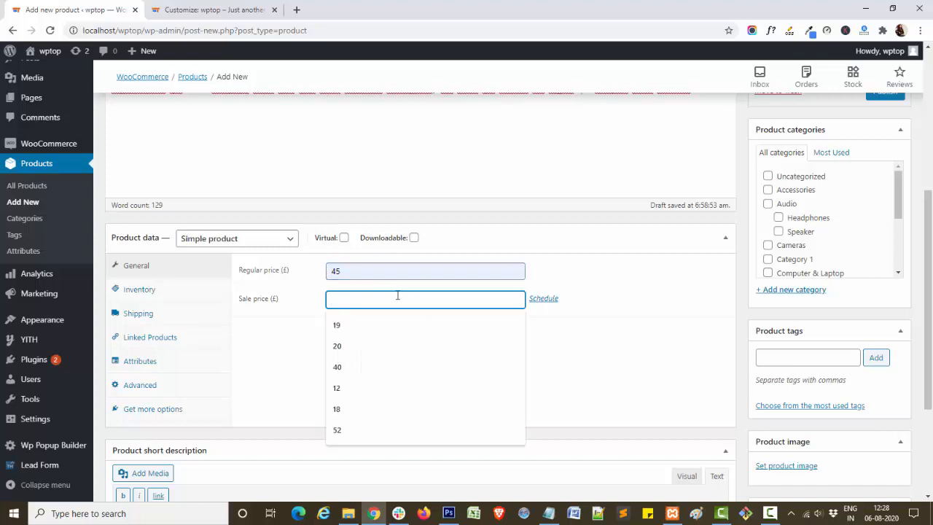
type("4")
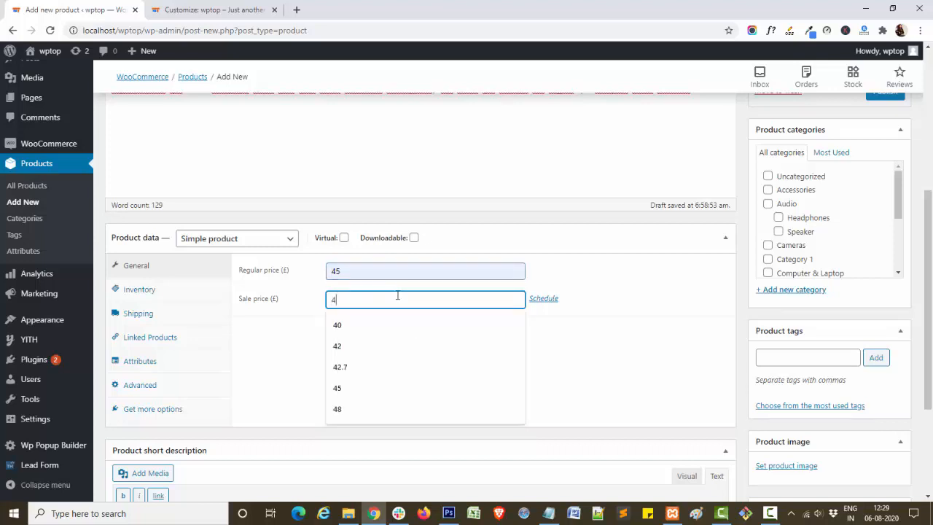
left_click(337, 324)
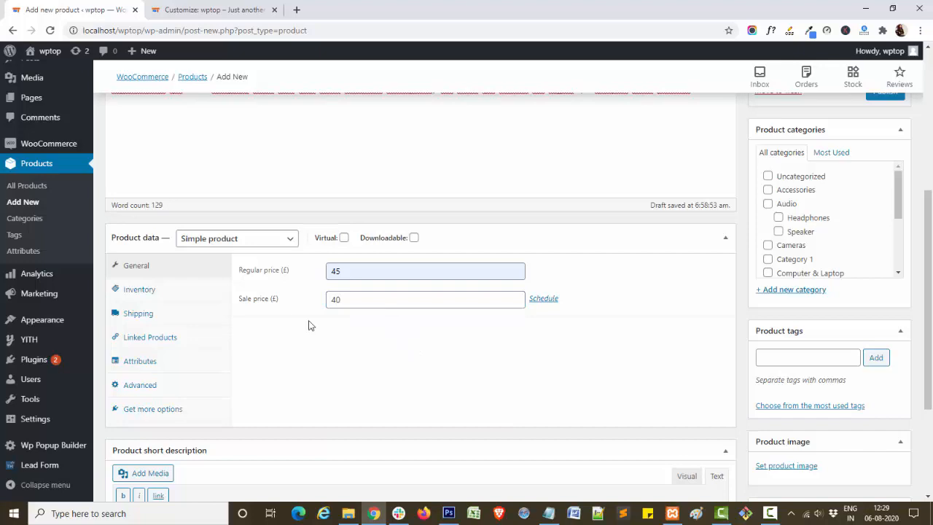
scroll("down", 3)
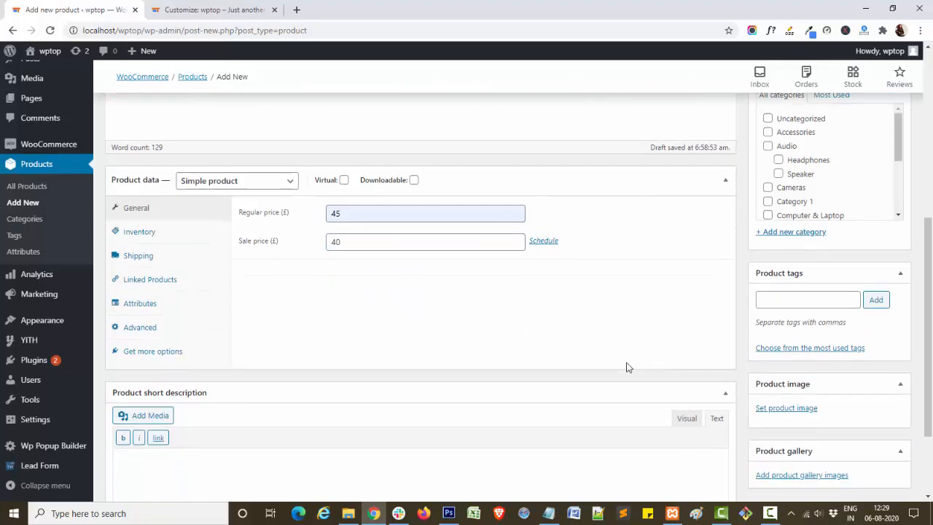
scroll("down", 3)
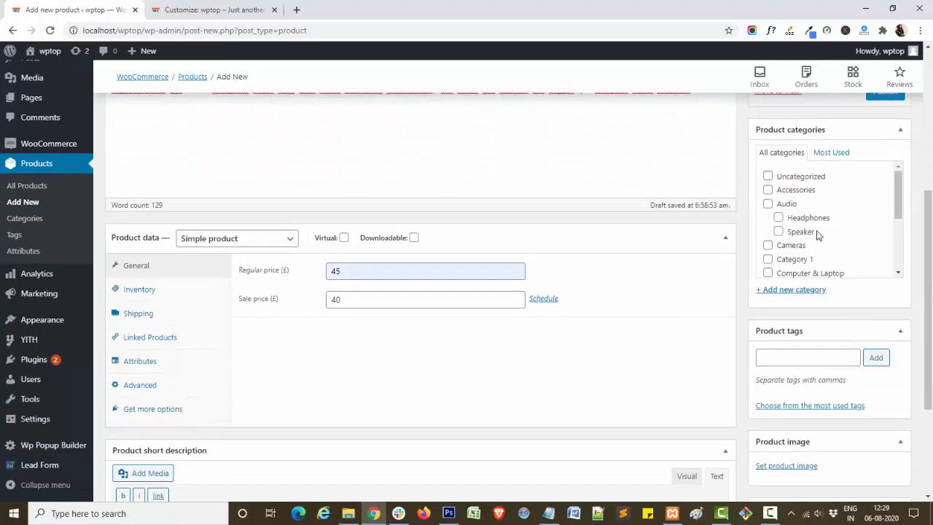
scroll("down", 3)
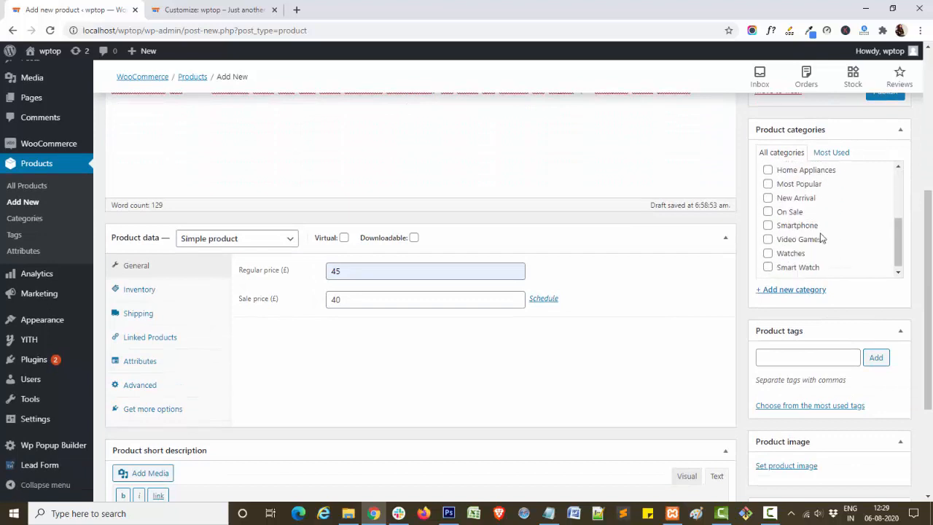
mouse_move(795, 218)
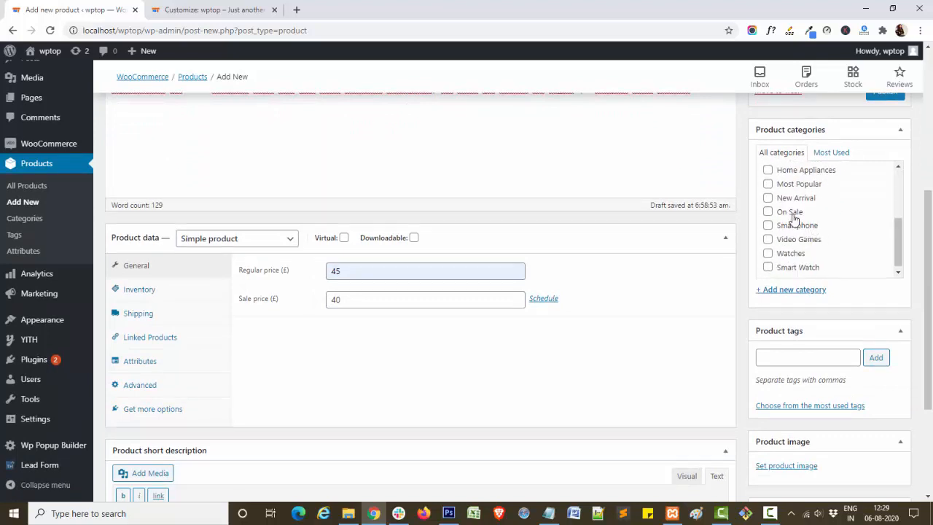
left_click(767, 169)
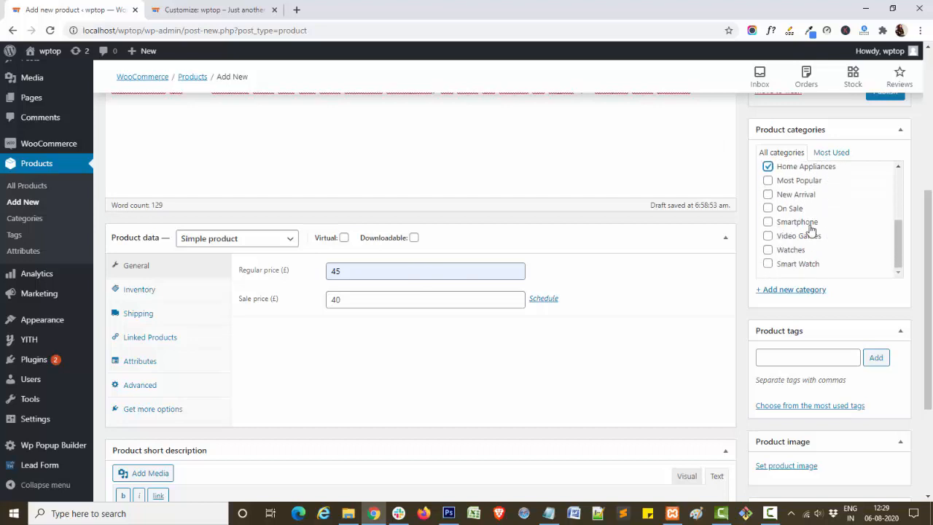
mouse_move(799, 225)
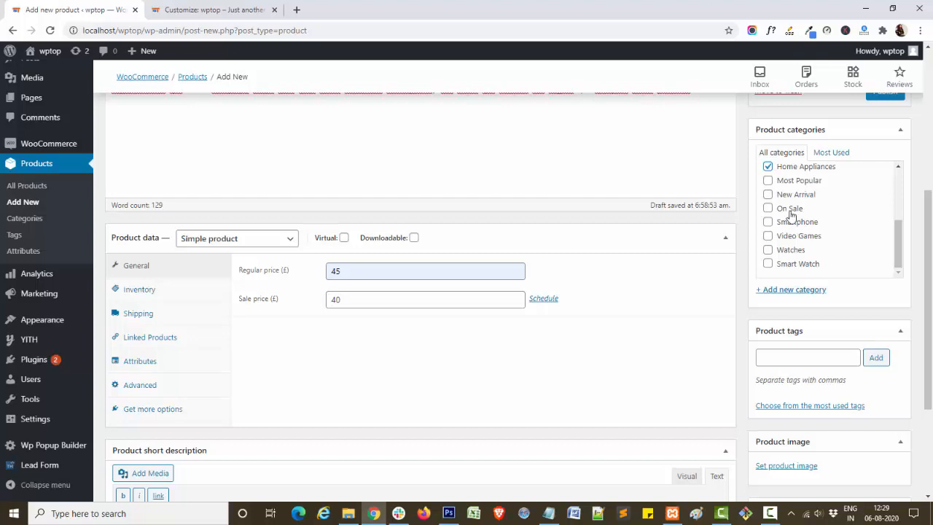
scroll("down", 3)
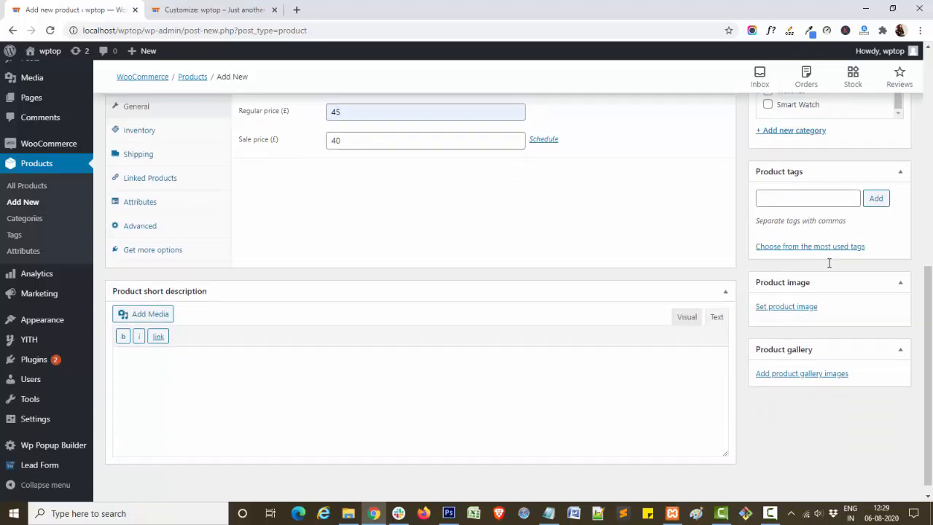
Set the pink smartwatch picture as the product image and publish Product 1
left_click(788, 306)
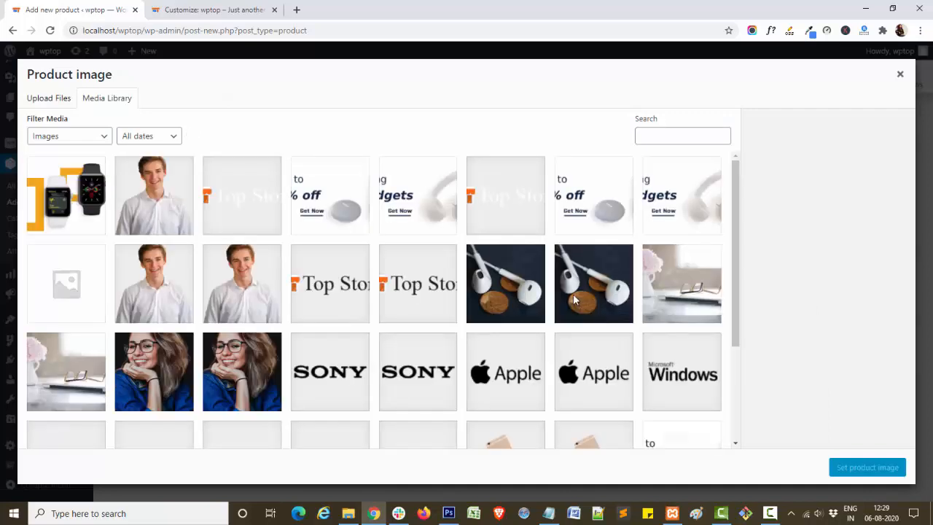
scroll("down", 3)
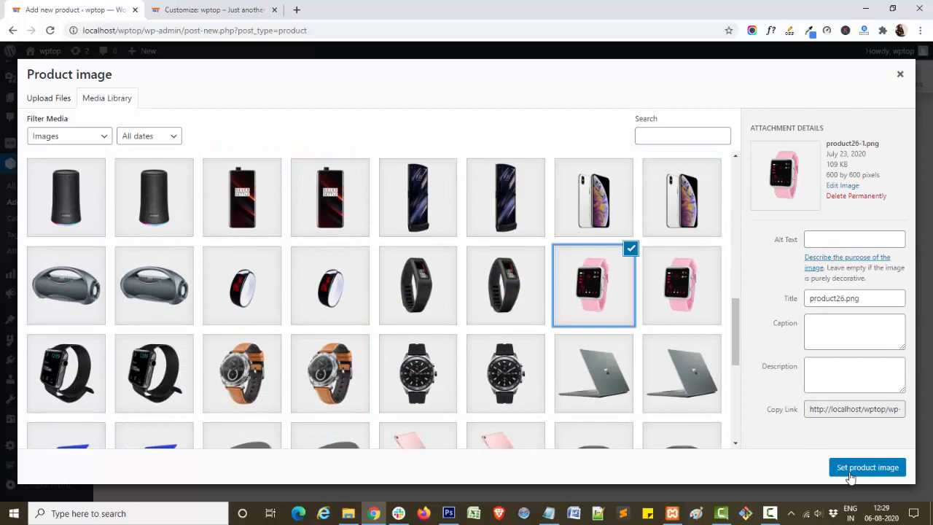
left_click(866, 467)
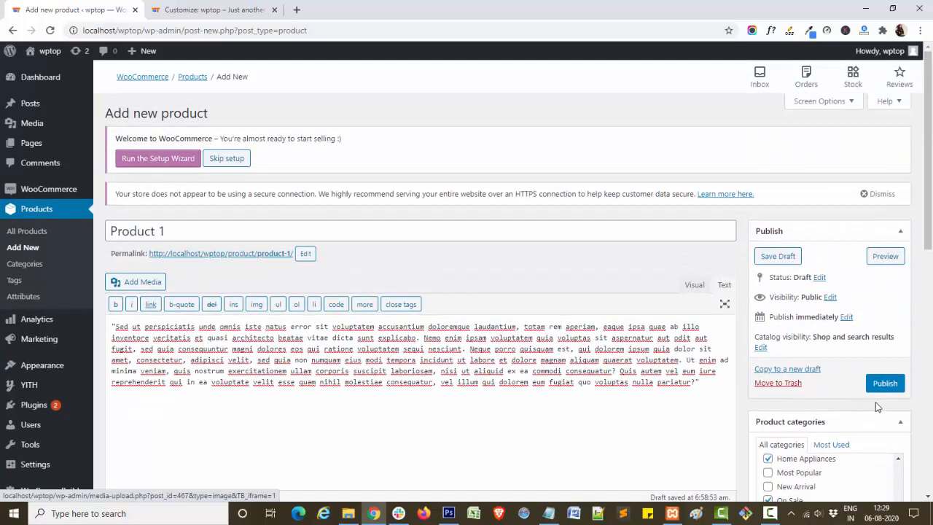
left_click(885, 382)
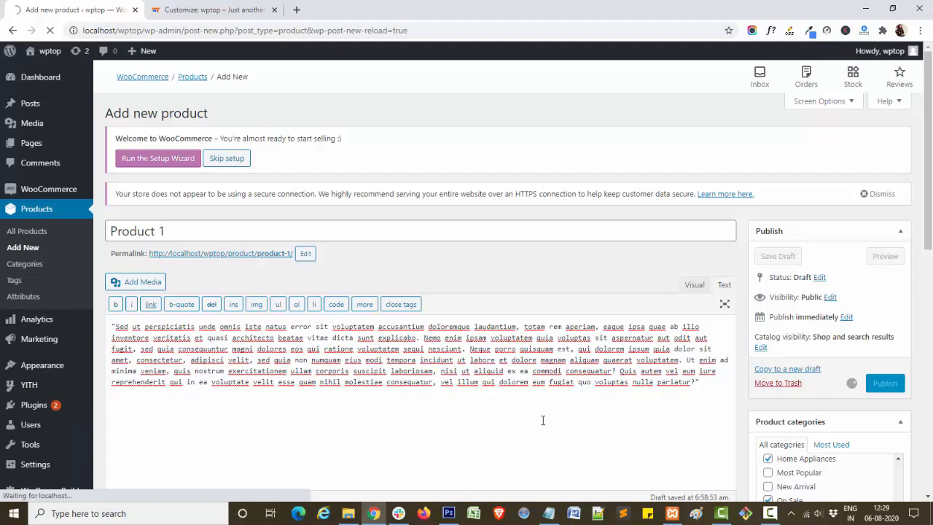
left_click(885, 382)
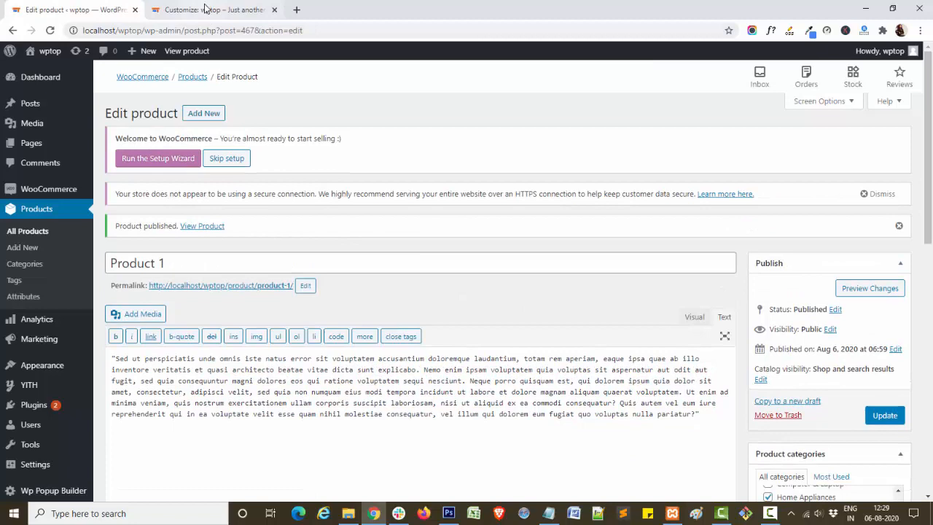
Preview the carousel on Home Appliances, then leave it on All Categories with the Recent option
left_click(211, 9)
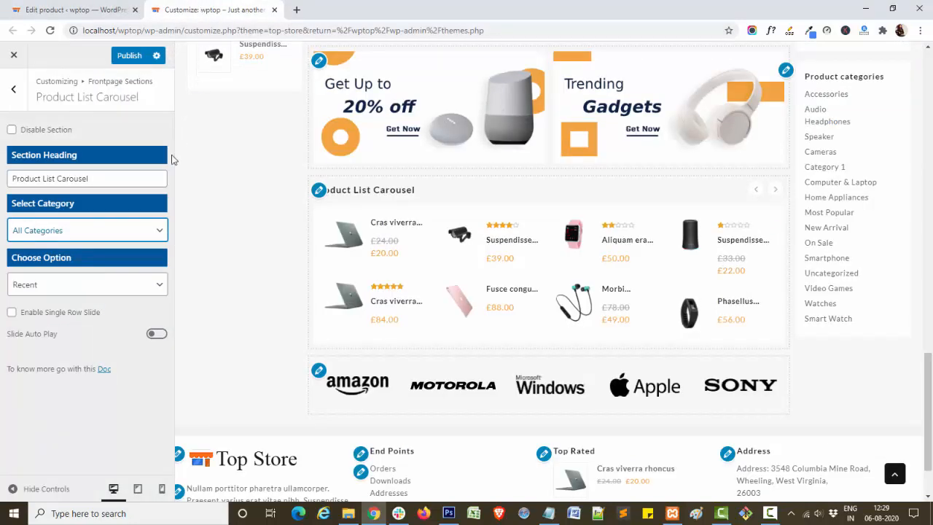
left_click(88, 231)
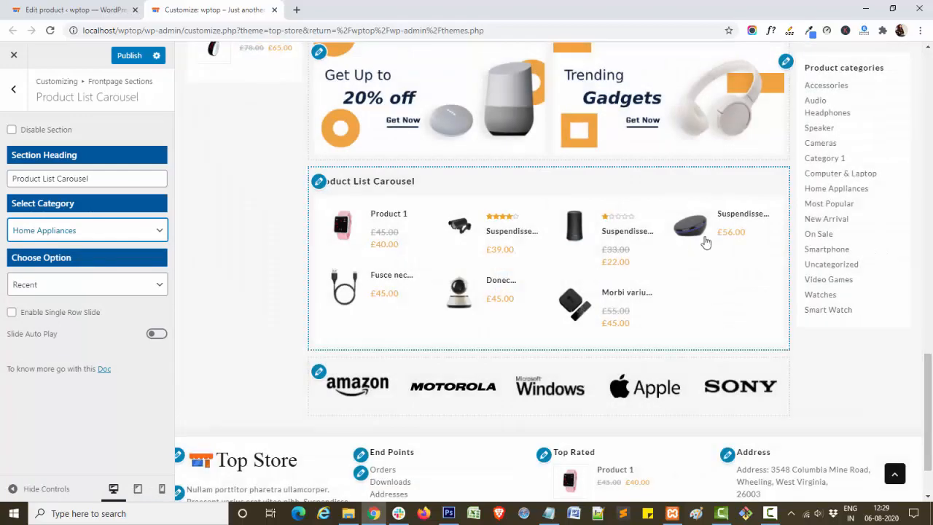
left_click(88, 230)
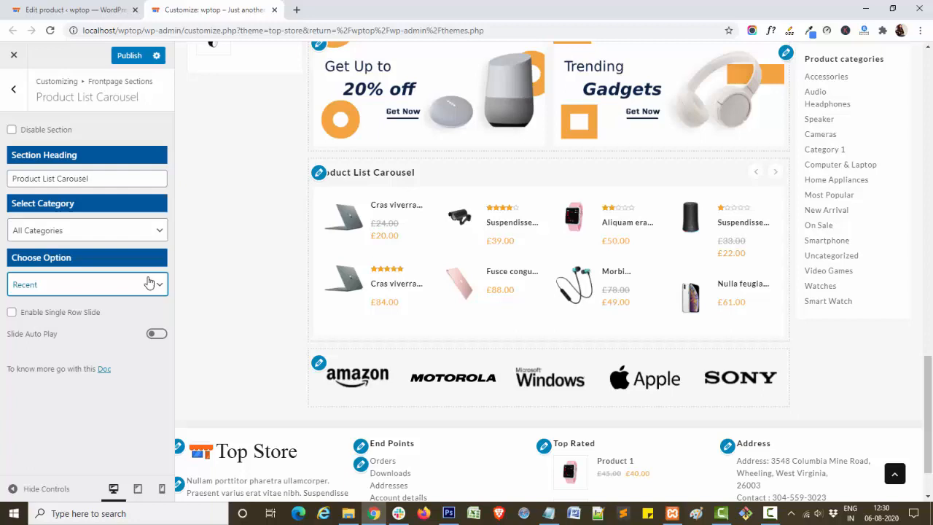
left_click(87, 285)
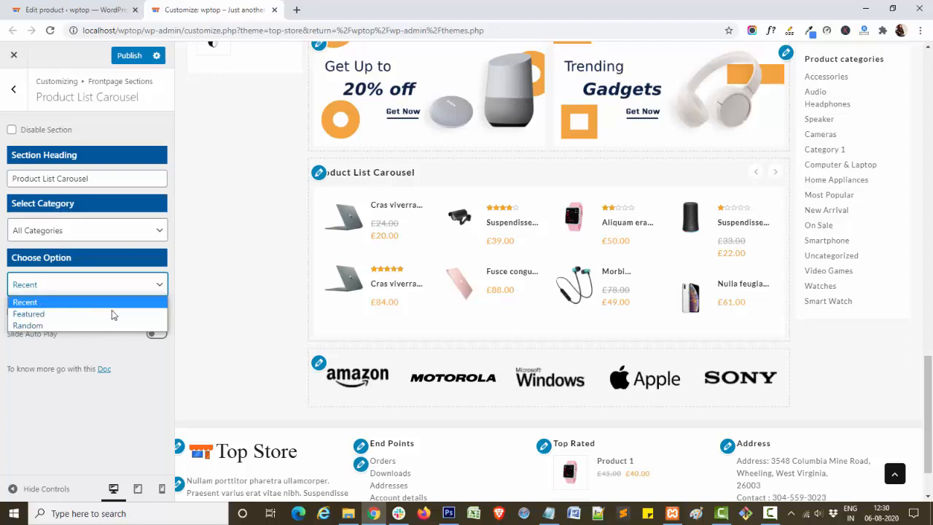
left_click(26, 301)
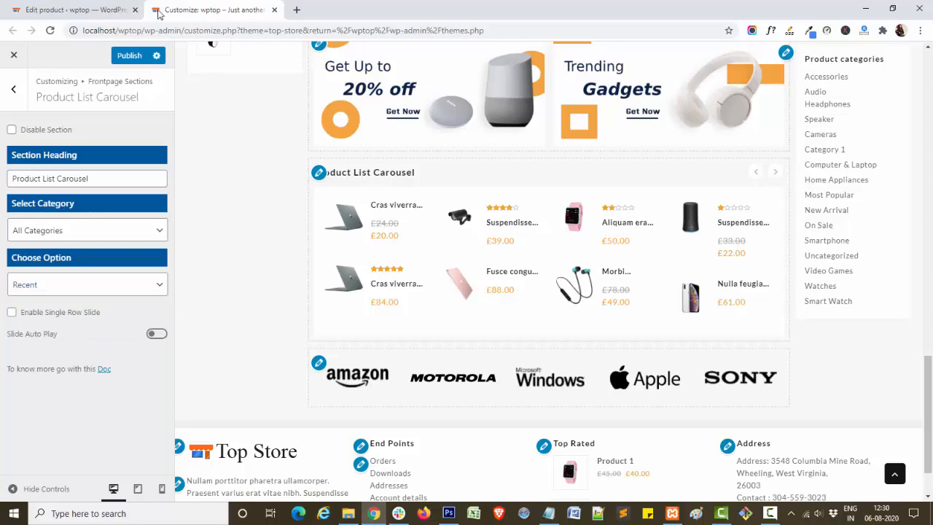
mouse_move(73, 8)
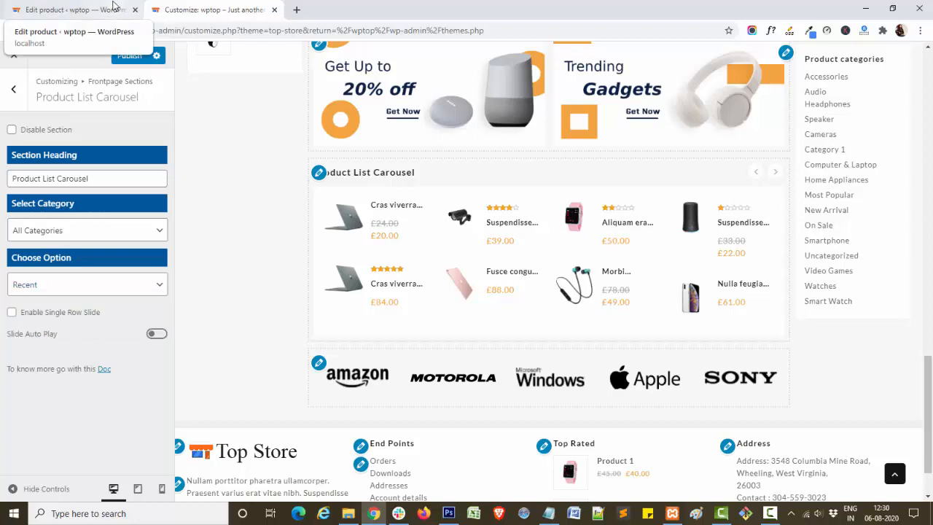
left_click(73, 9)
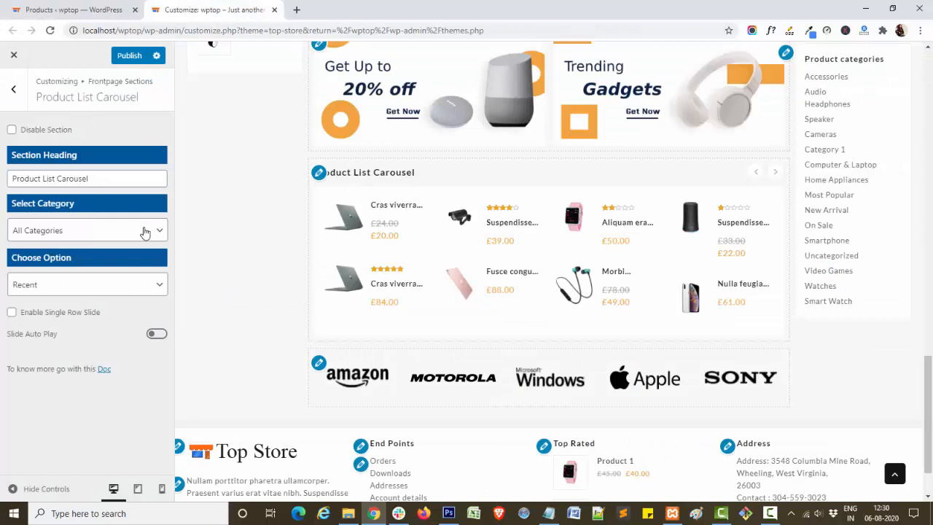
mouse_move(129, 312)
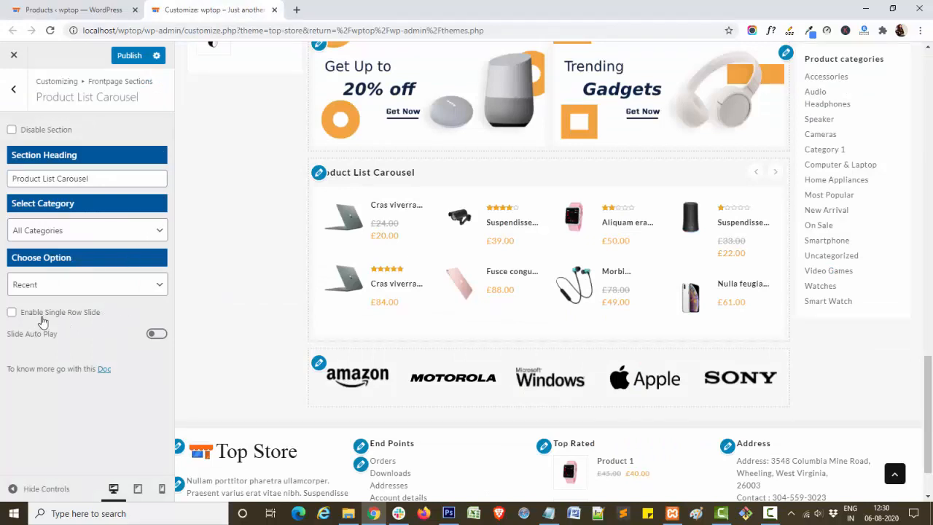
Enable Single Row Slide and Slide Auto Play for the carousel, then publish the changes
left_click(11, 312)
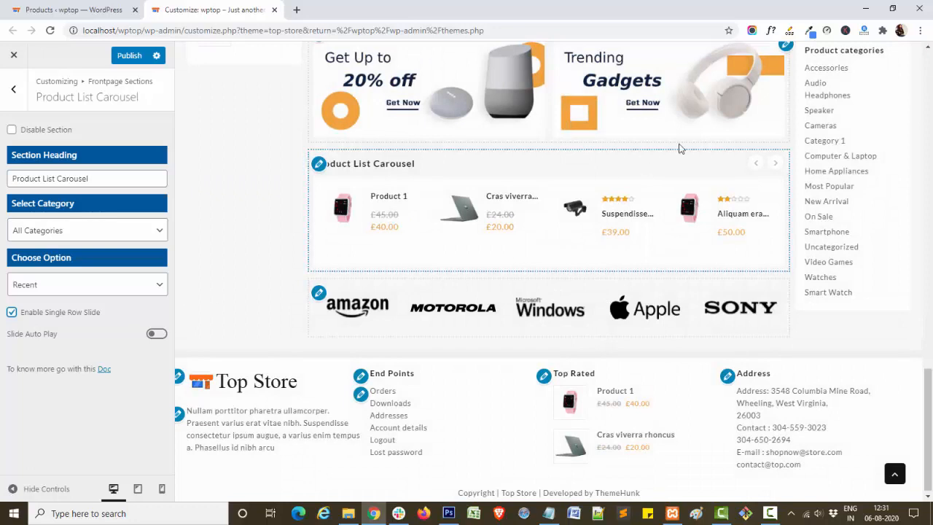
left_click(776, 163)
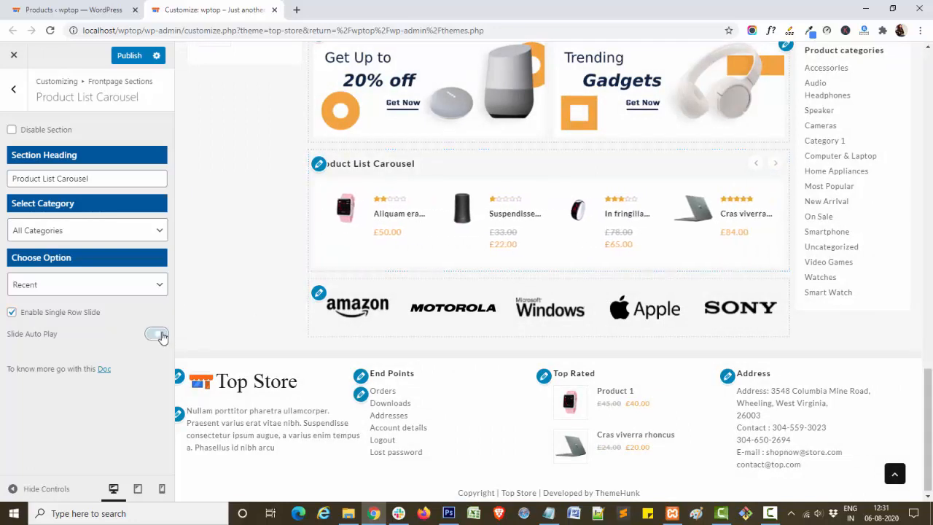
left_click(156, 333)
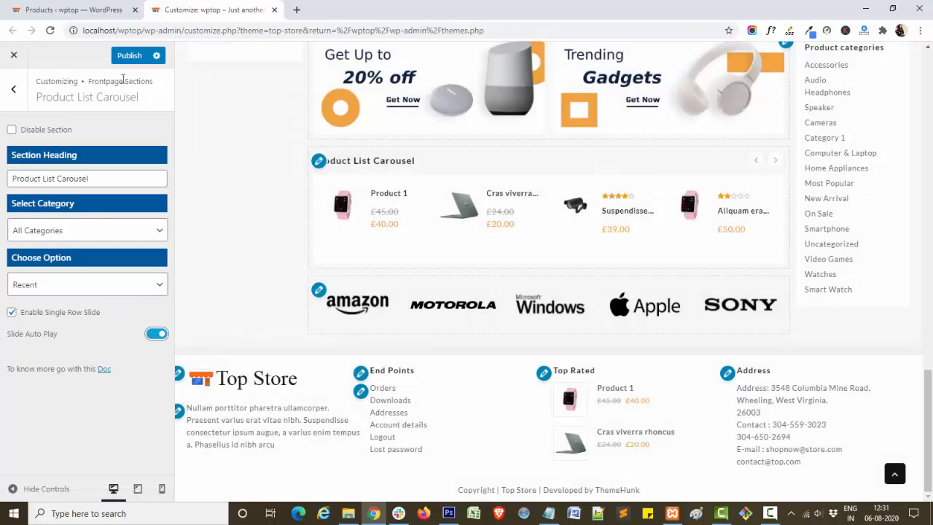
left_click(128, 55)
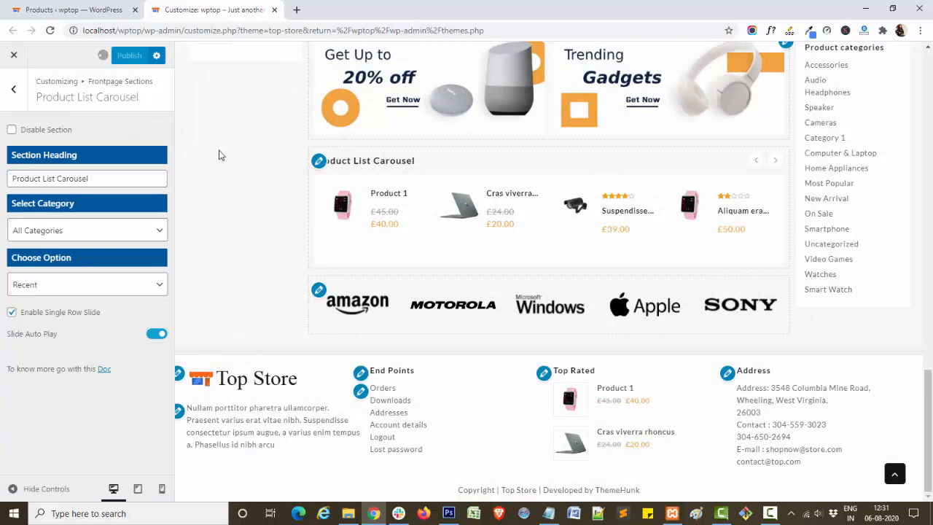
left_click(129, 56)
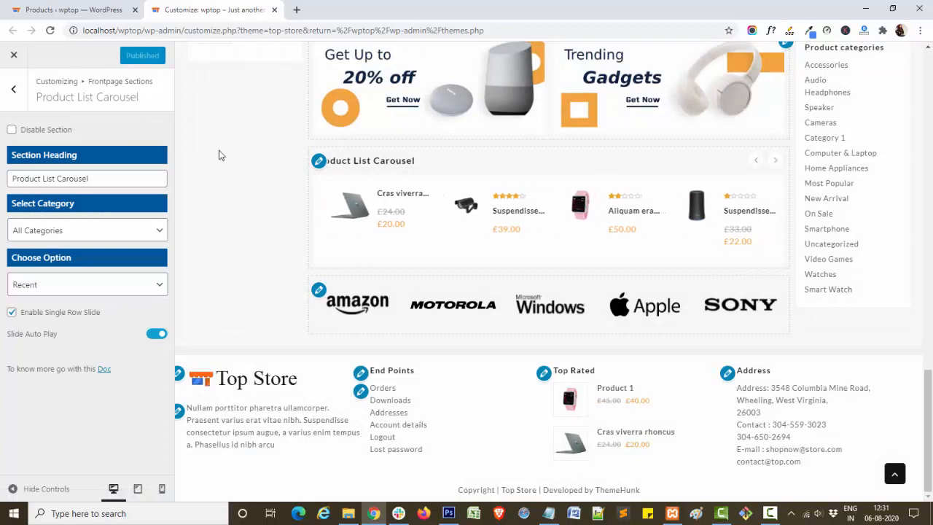